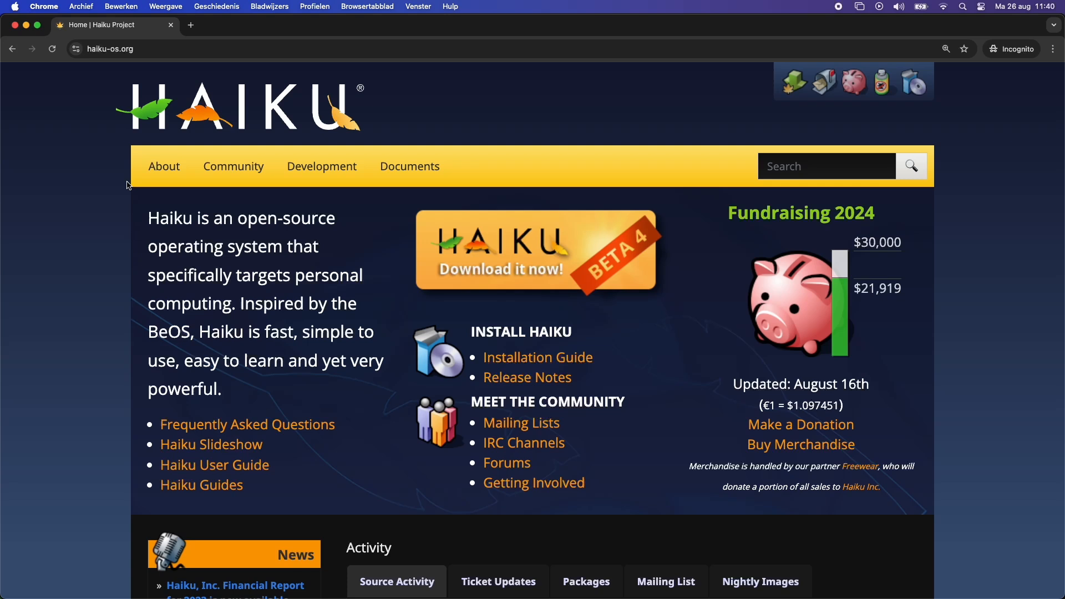
- Follow the About link in the Haiku site's yellow navigation bar to open 'What is Haiku?'
click(164, 166)
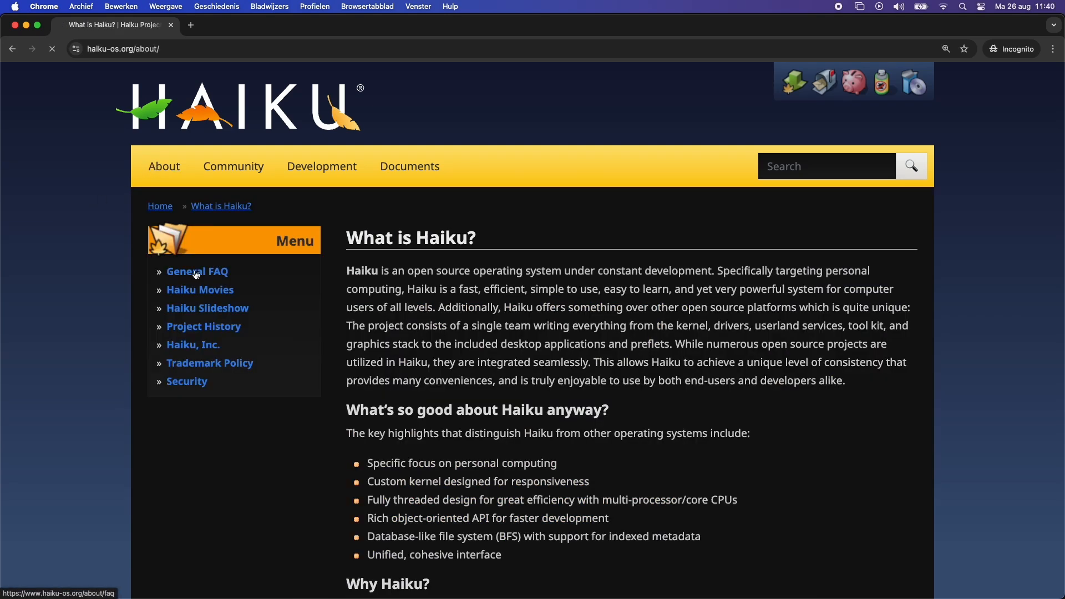